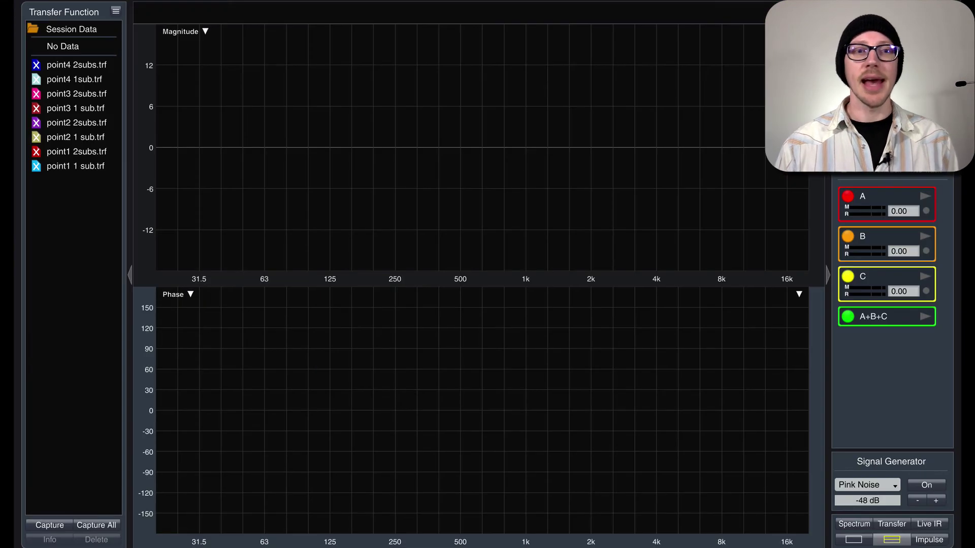
Step: Show the stored 'point1 1 sub' measurement so its magnitude and phase traces fill the plots
click(74, 166)
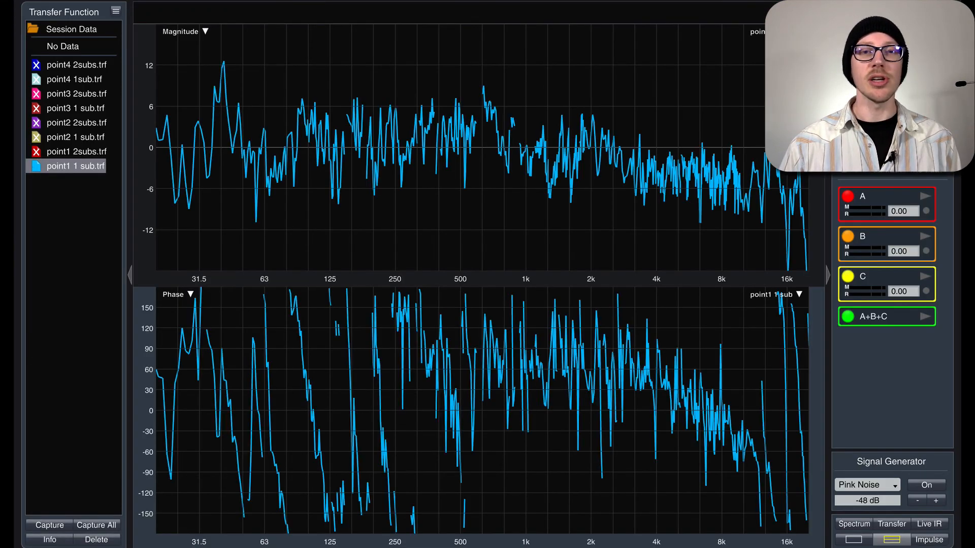